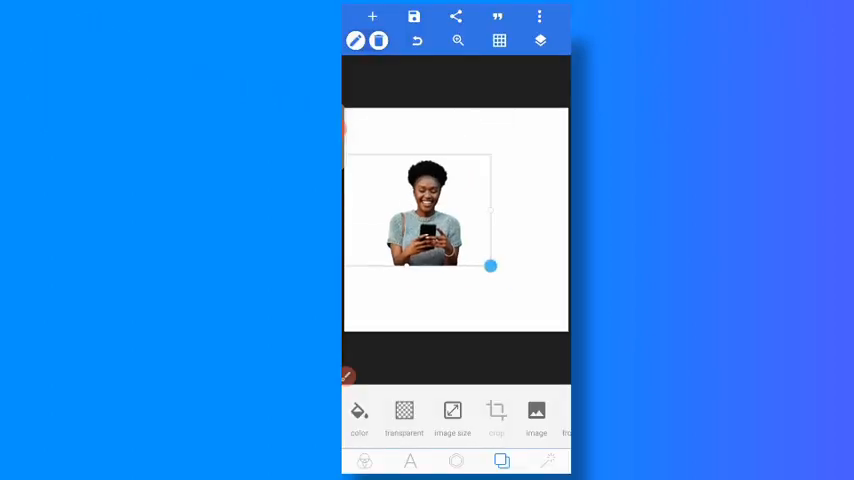
Step: Enlarge the woman's cut-out photo by dragging its corner, then exit the eraser
left_click_drag(490, 266, 535, 277)
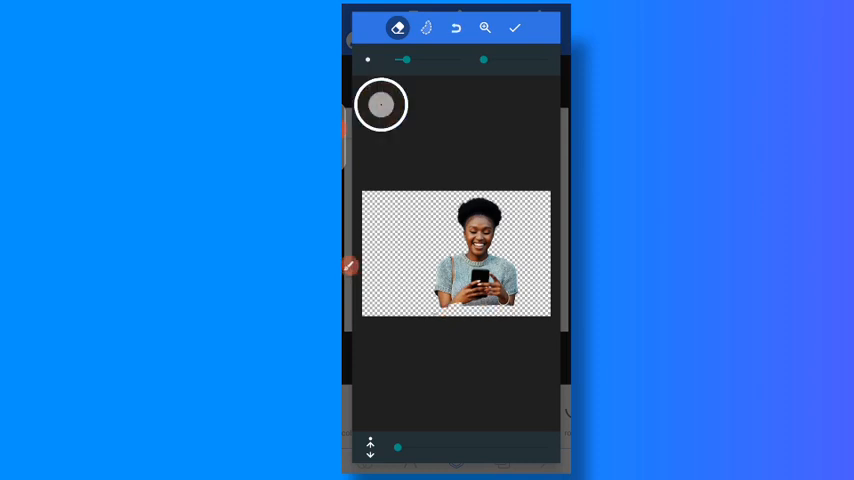
left_click(514, 27)
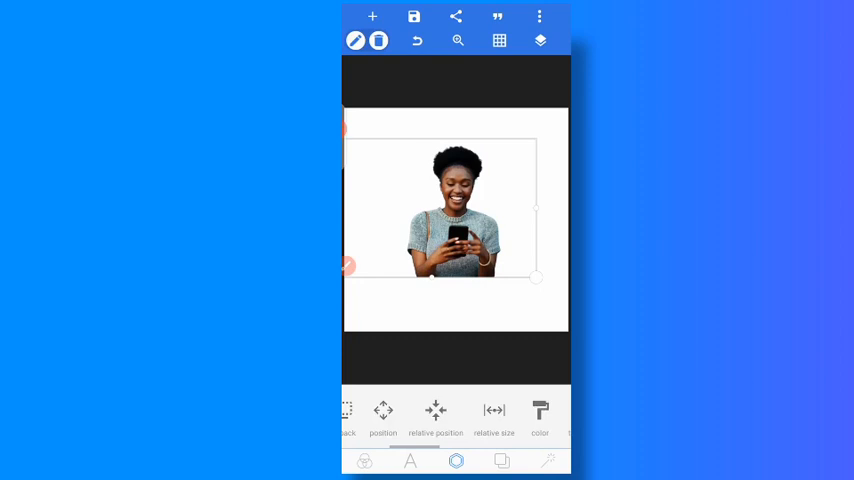
Step: Open the Eraser on the woman's photo and adjust the brush sliders
left_click(540, 415)
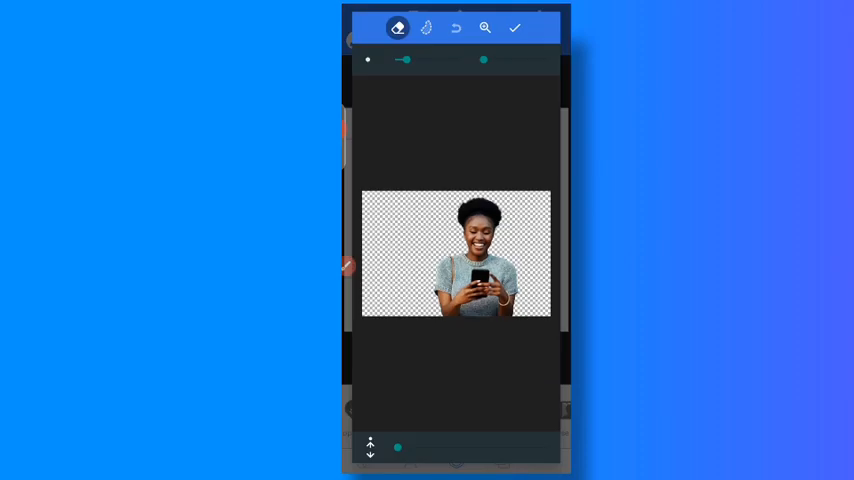
left_click_drag(382, 98, 530, 62)
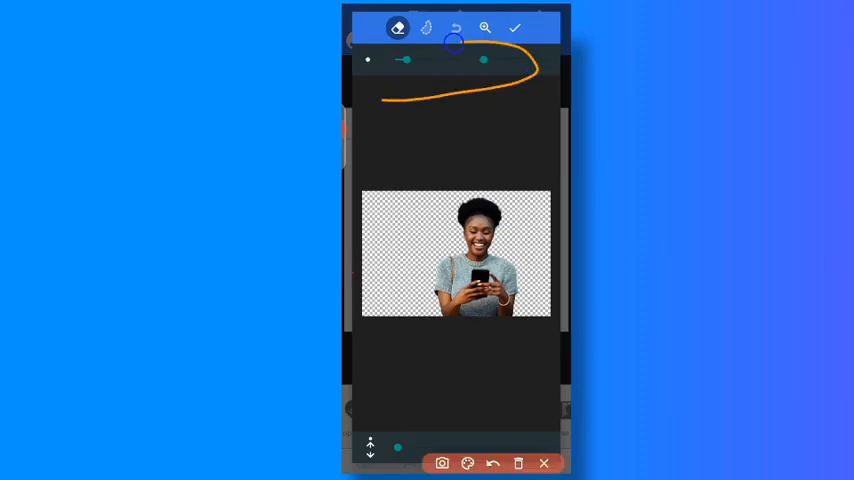
left_click_drag(455, 42, 358, 85)
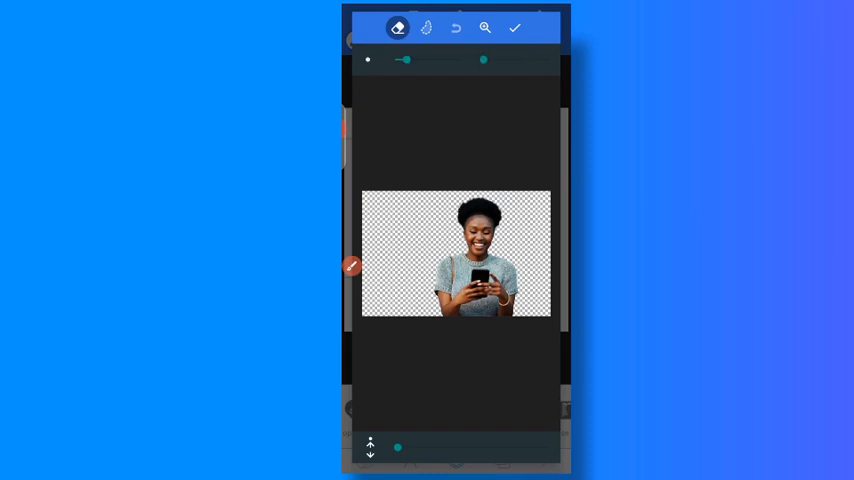
left_click_drag(485, 60, 550, 60)
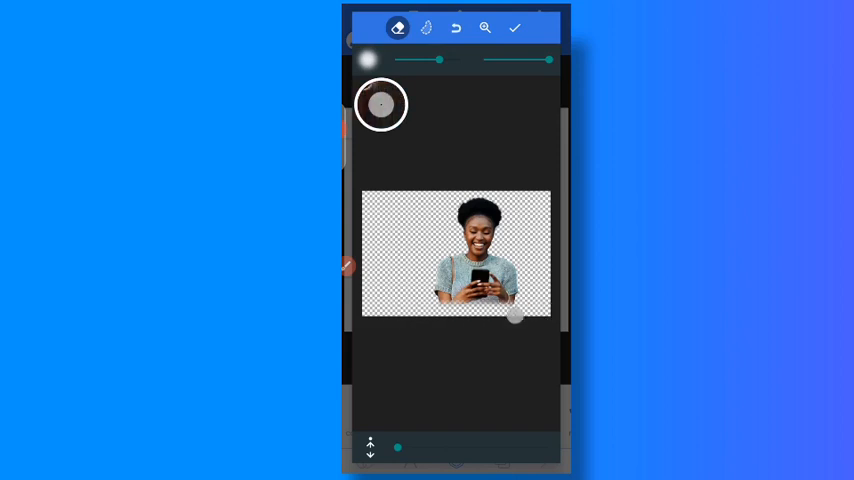
Step: Soft-erase the photo's bottom edge with a blurred brush and apply
left_click(514, 27)
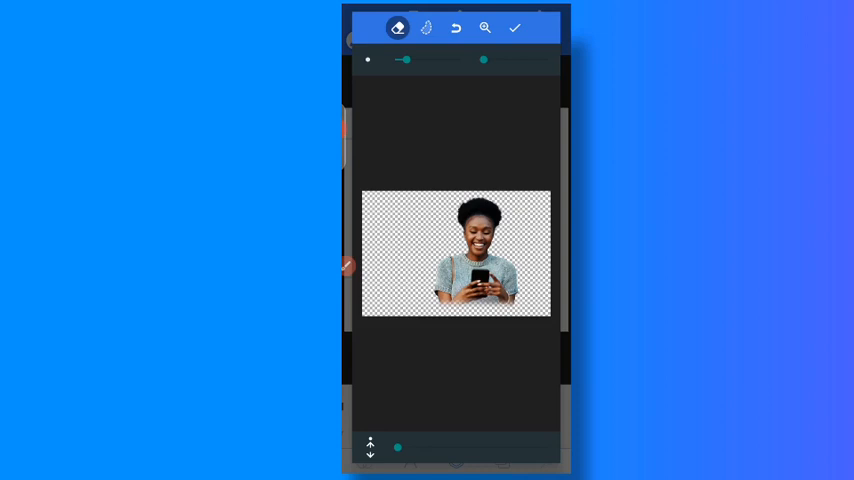
left_click_drag(484, 60, 550, 60)
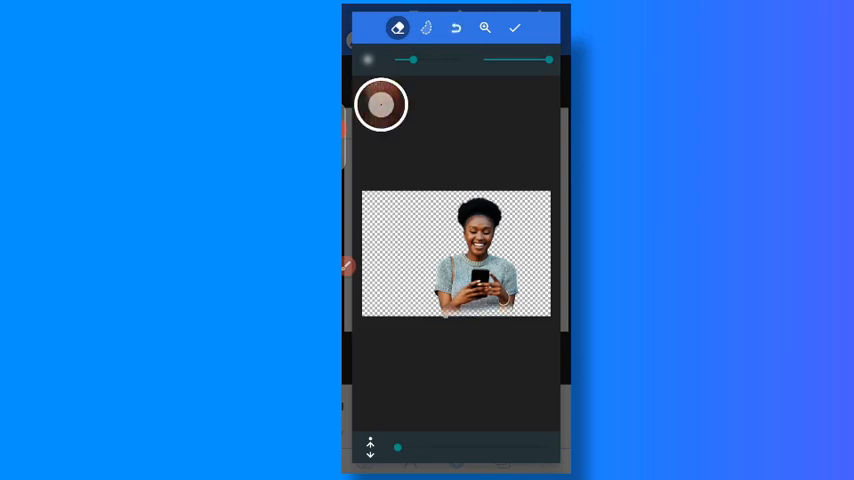
left_click(514, 27)
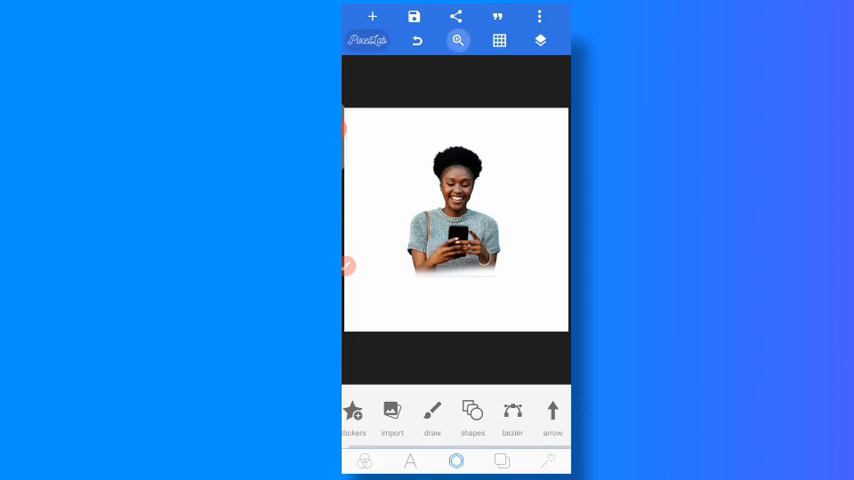
Step: Zoom in on the woman's hands and soft-erase the lower edge at maximum blur, then apply
left_click(457, 40)
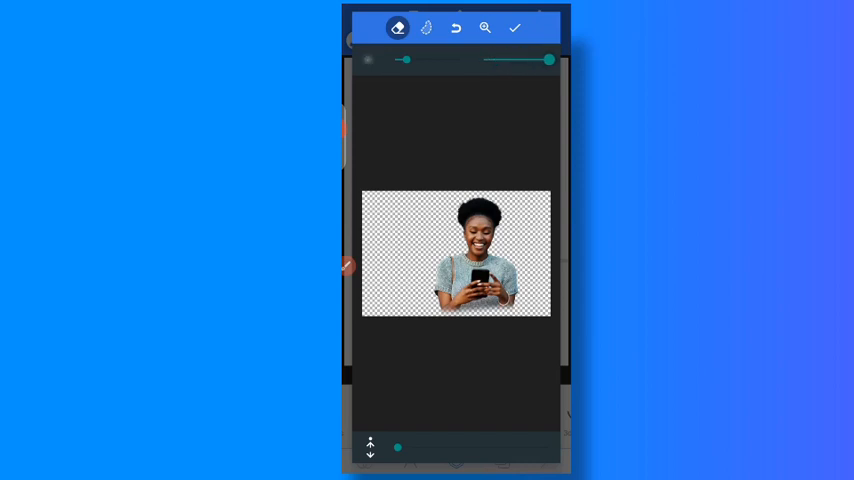
left_click(473, 27)
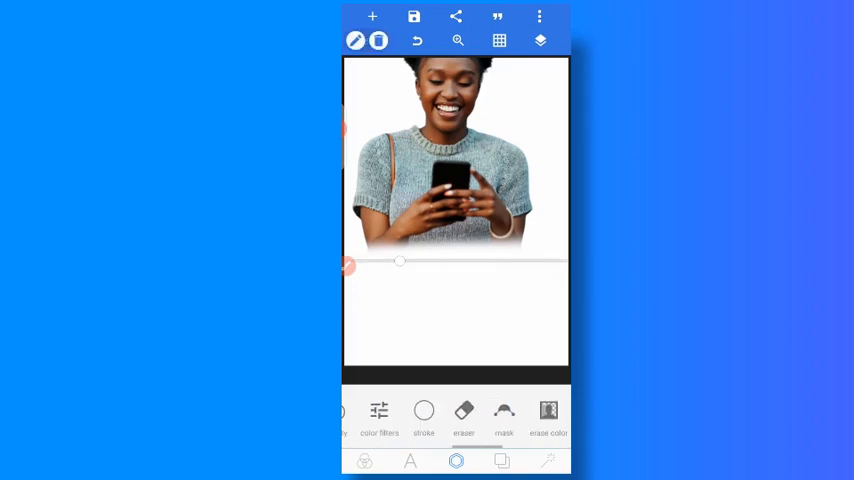
left_click(463, 415)
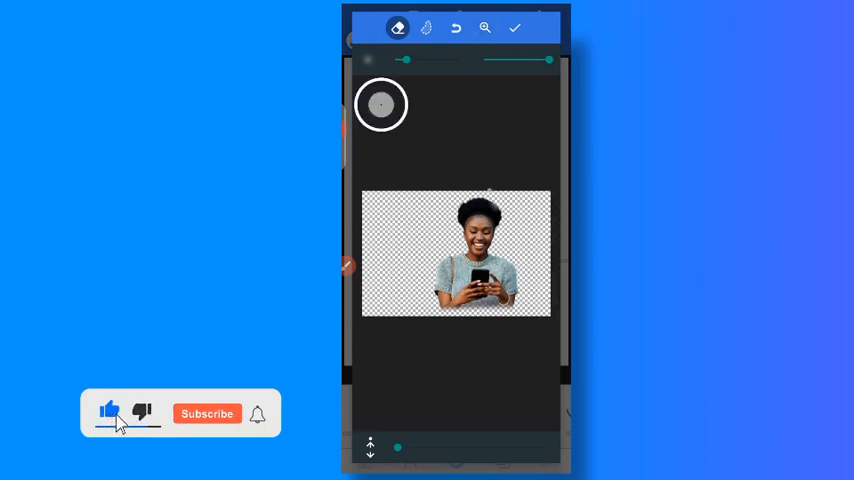
left_click(207, 413)
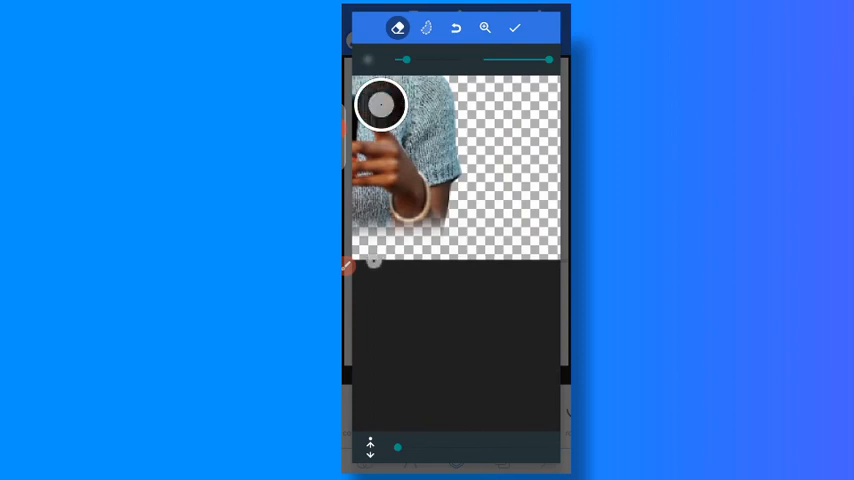
left_click(514, 27)
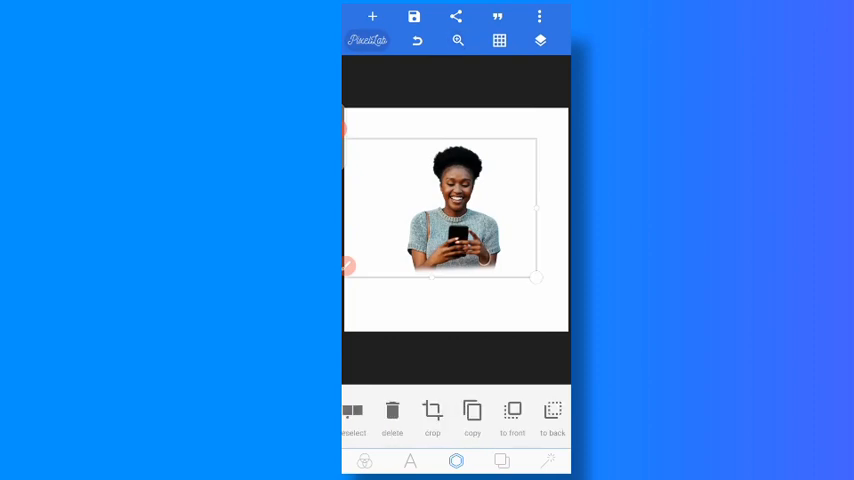
Step: Reopen the Eraser on the image with a soft blurred brush
left_click(456, 461)
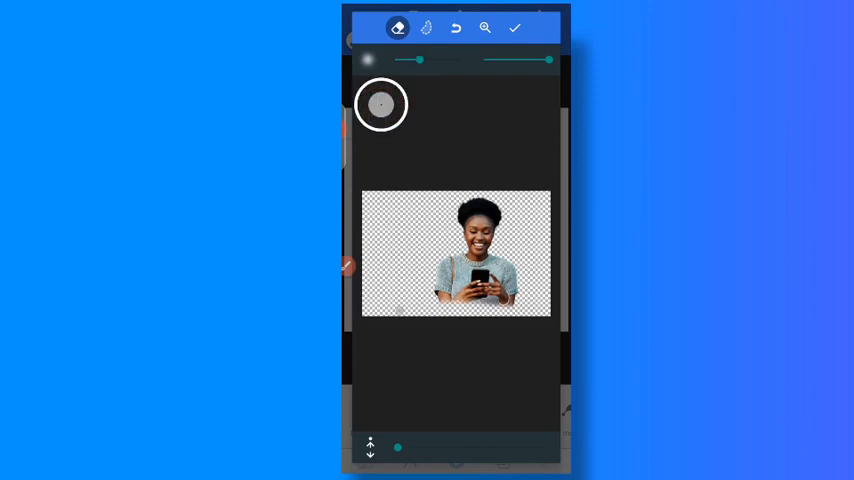
left_click(514, 27)
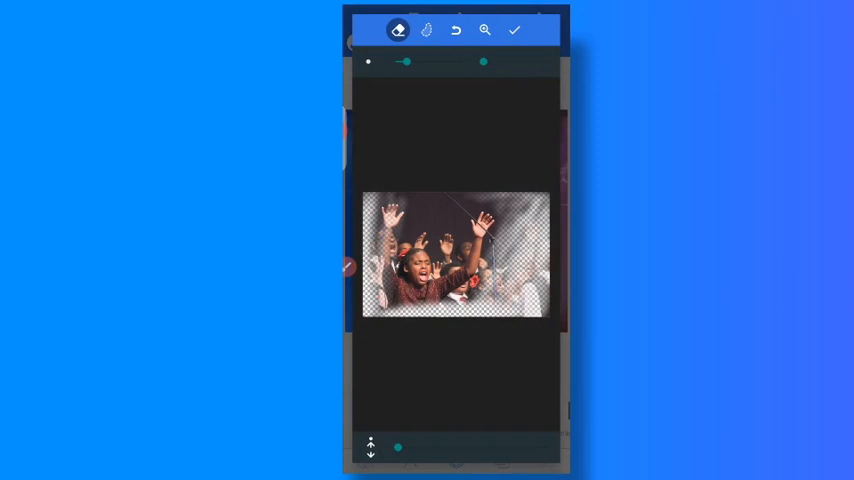
Step: Soft-erase the inner edges of the man and crowd photos, apply, and select the man's photo
left_click(455, 29)
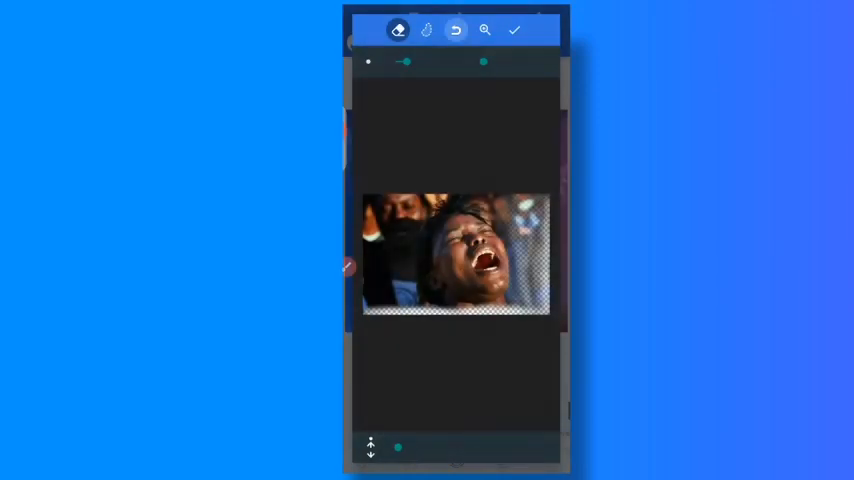
left_click(514, 29)
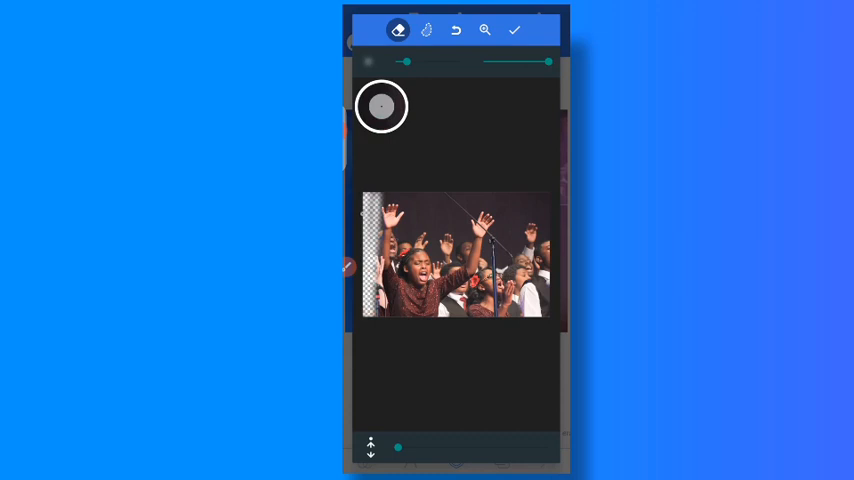
left_click(514, 30)
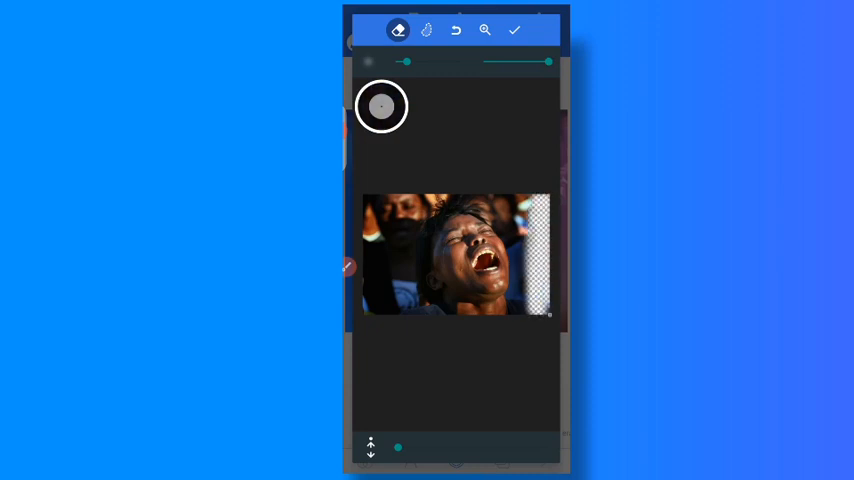
left_click(514, 30)
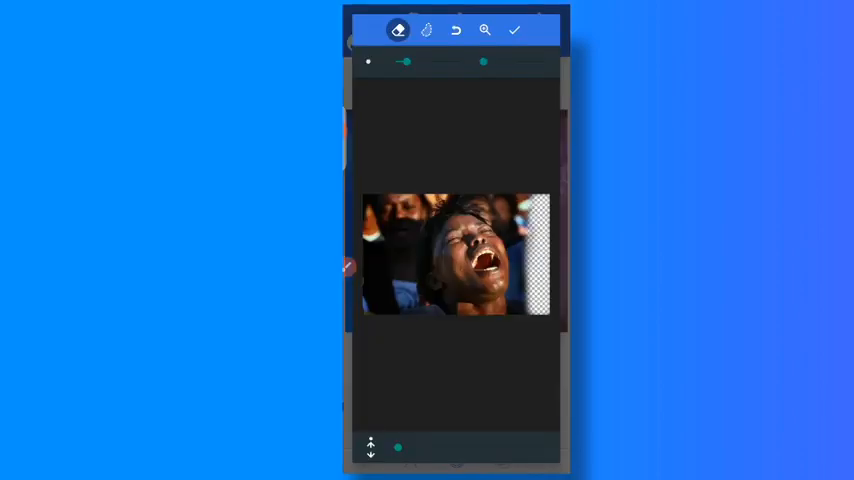
left_click_drag(485, 62, 548, 62)
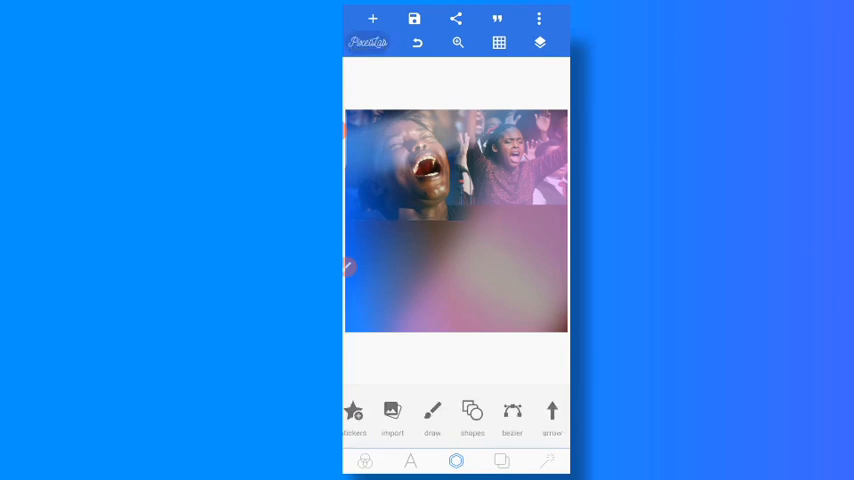
left_click(432, 415)
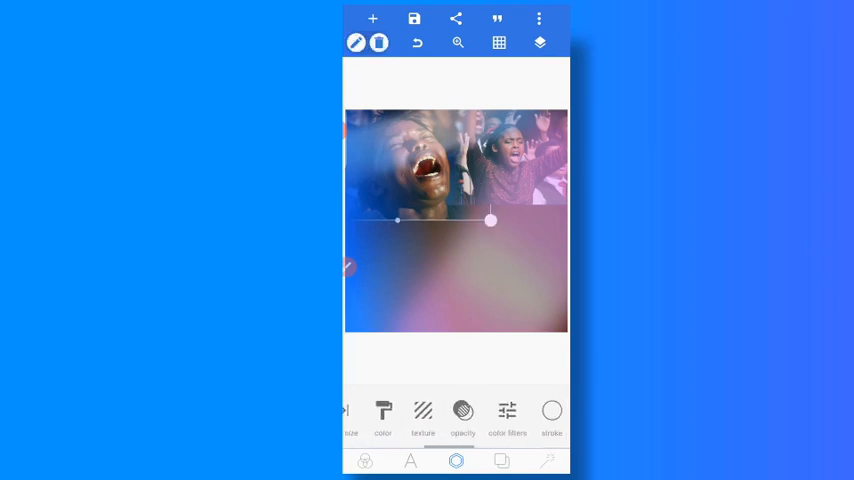